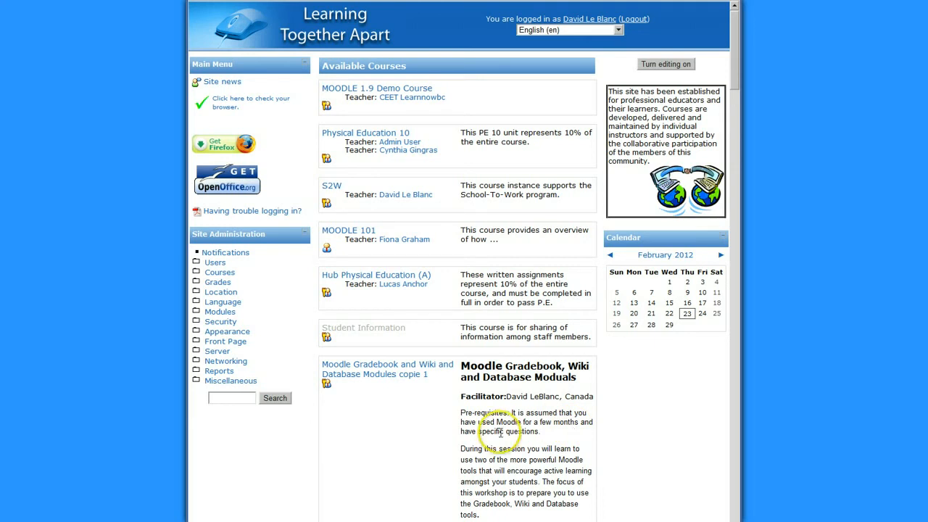
pyautogui.moveTo(457, 452)
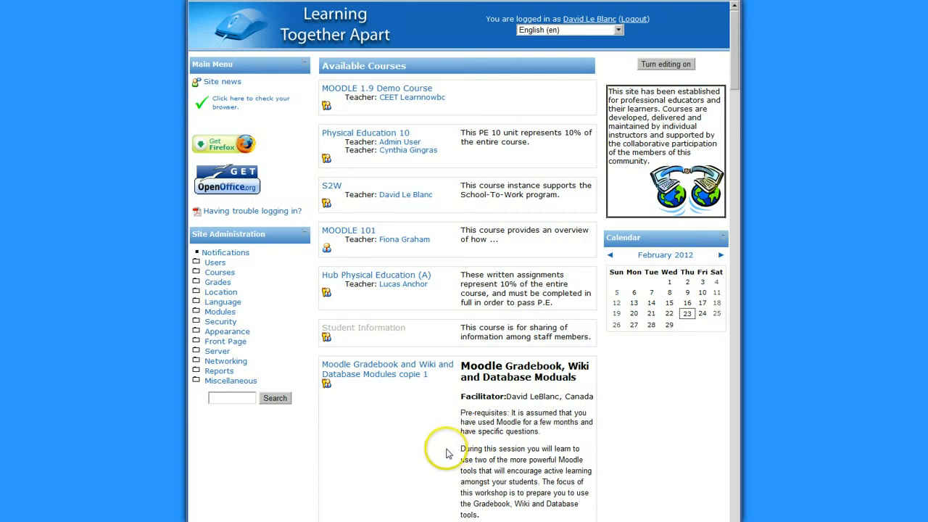
pyautogui.moveTo(284, 293)
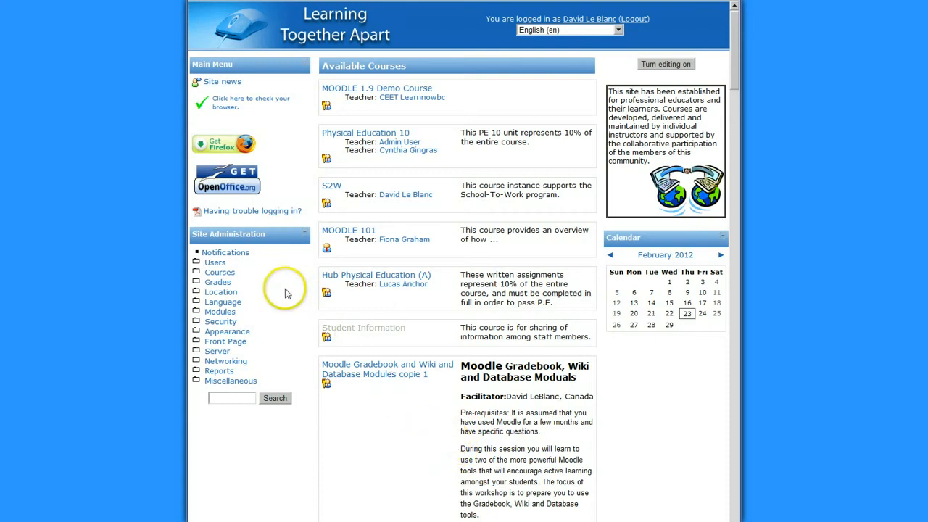
# - Reach the Add/edit courses page from the Site Administration Courses block
pyautogui.click(220, 272)
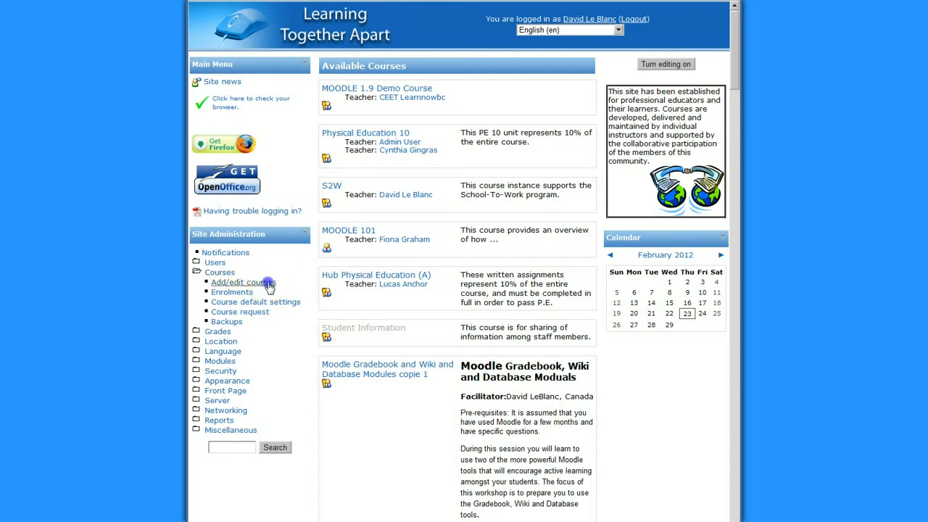
pyautogui.click(243, 281)
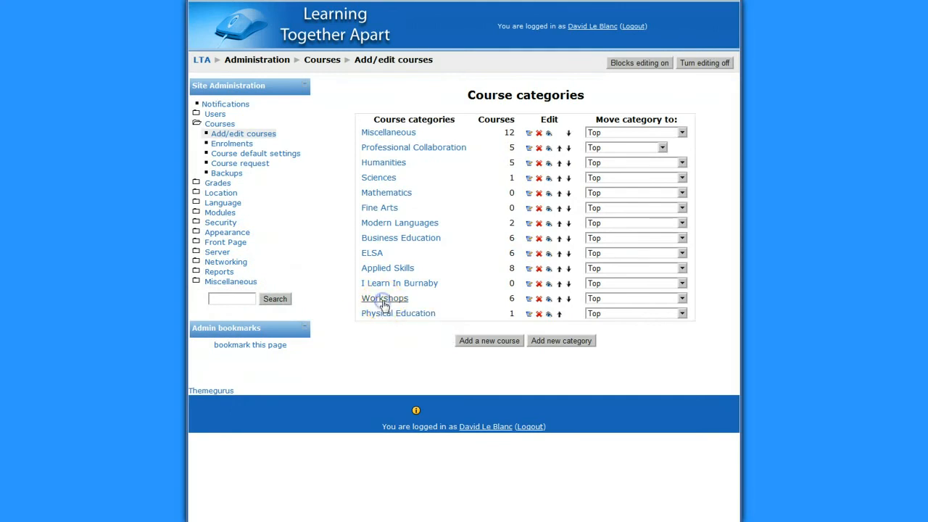
# - Begin a new course within the Workshops category
pyautogui.click(384, 299)
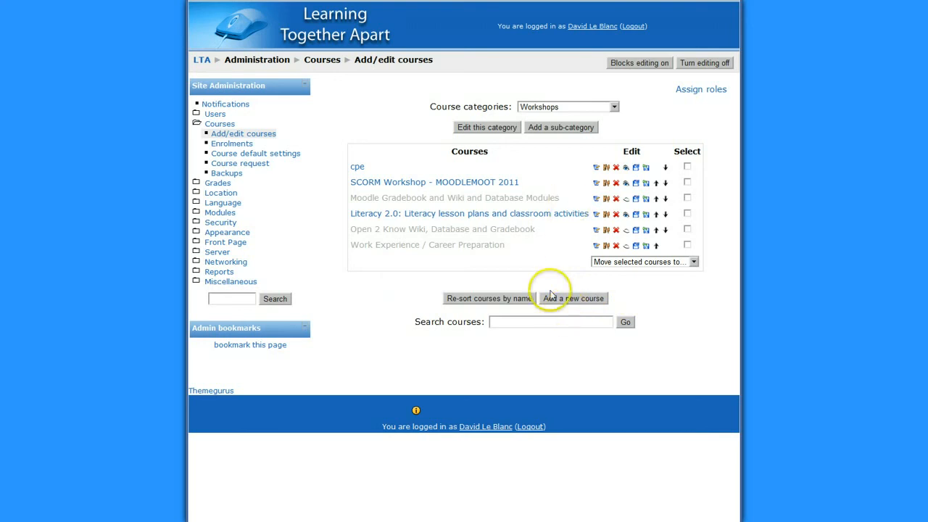
pyautogui.click(572, 299)
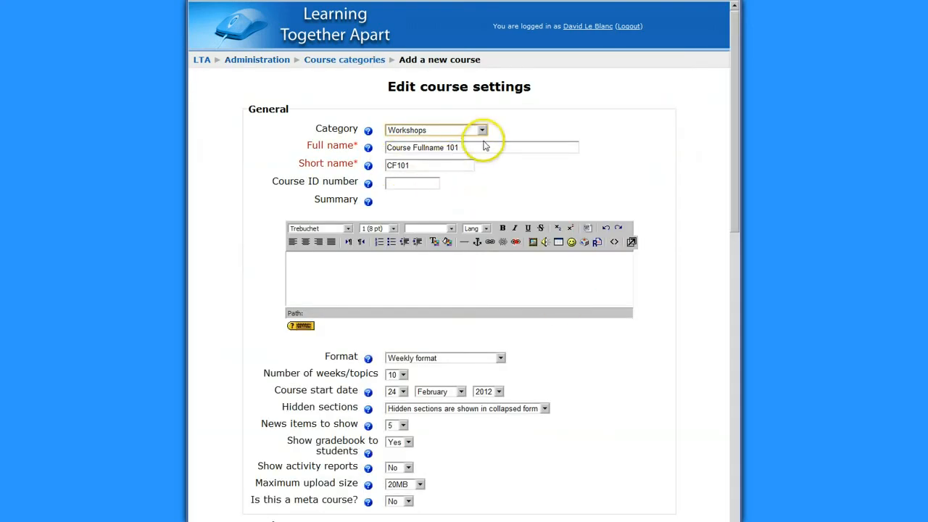
# - Name the course Golf Explained (full name, short name, summary), choose SCORM format and save
pyautogui.click(482, 148)
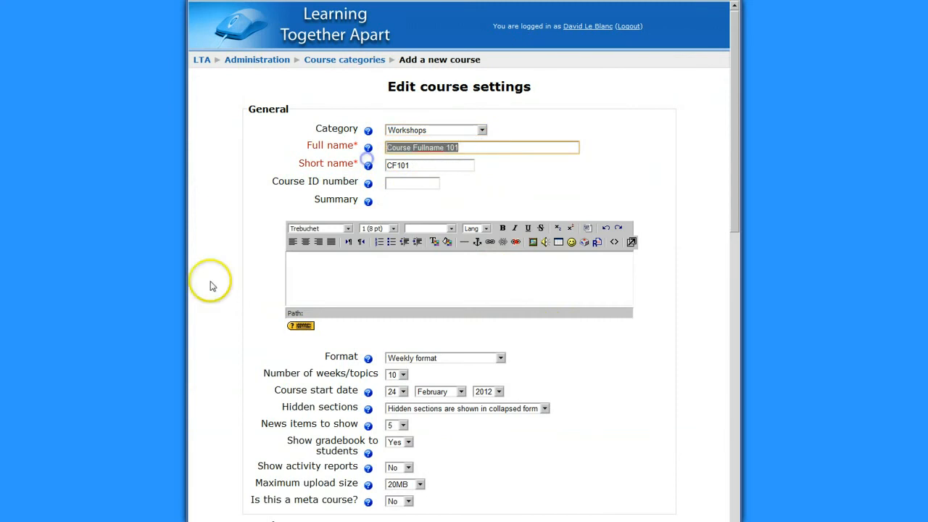
pyautogui.write('Golf Explained')
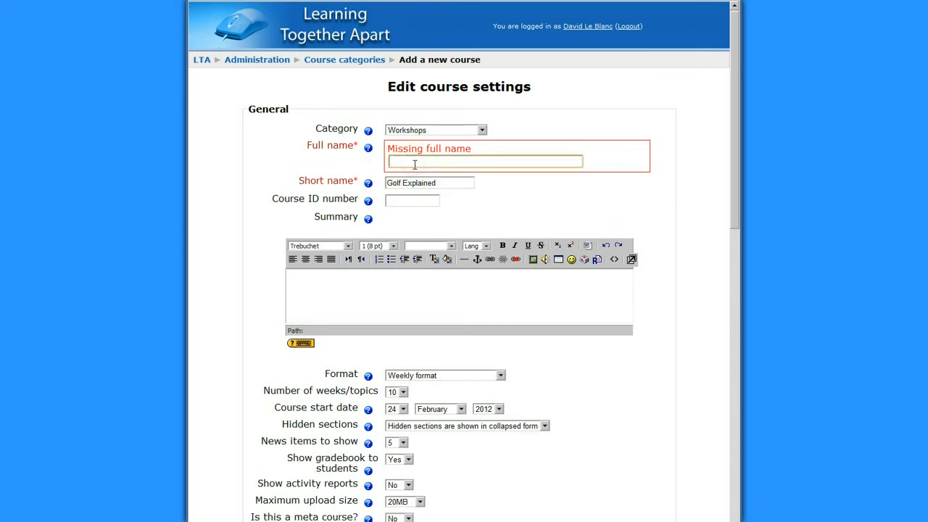
pyautogui.write('Golf Explained')
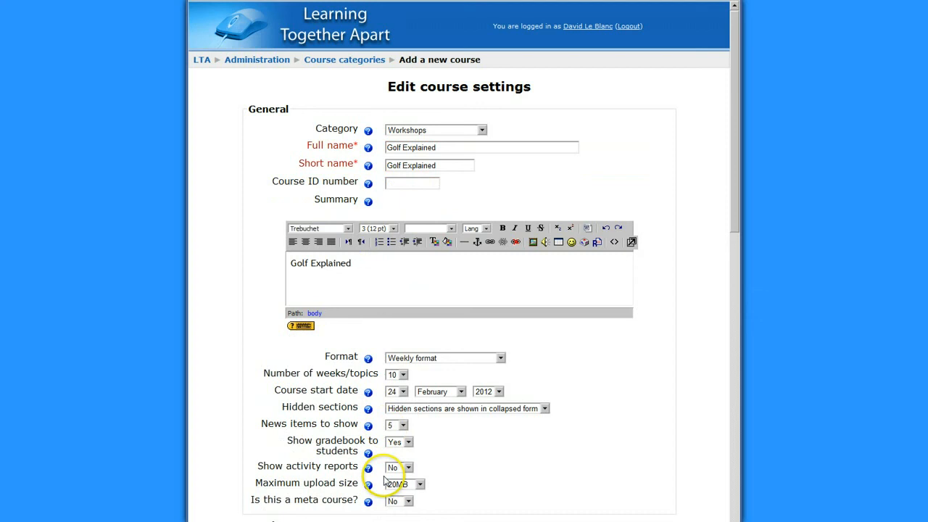
pyautogui.scroll(-3)
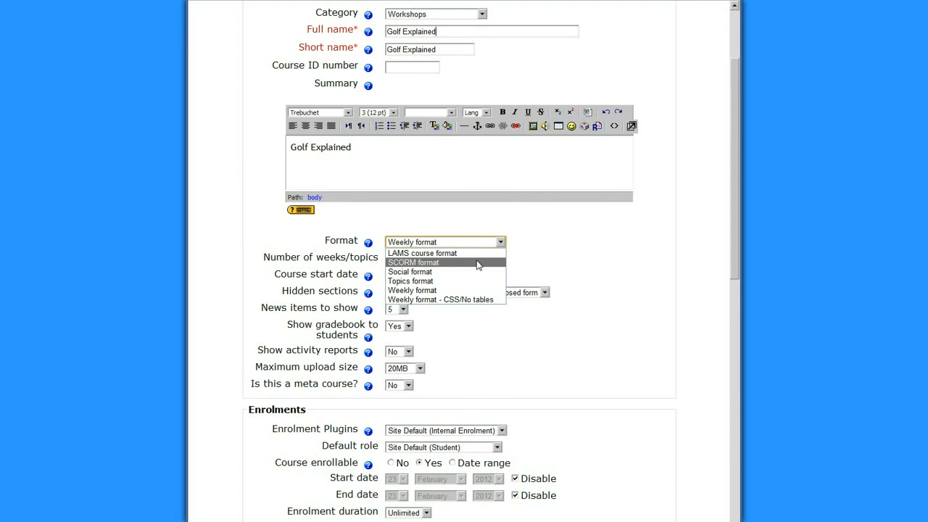
pyautogui.click(413, 261)
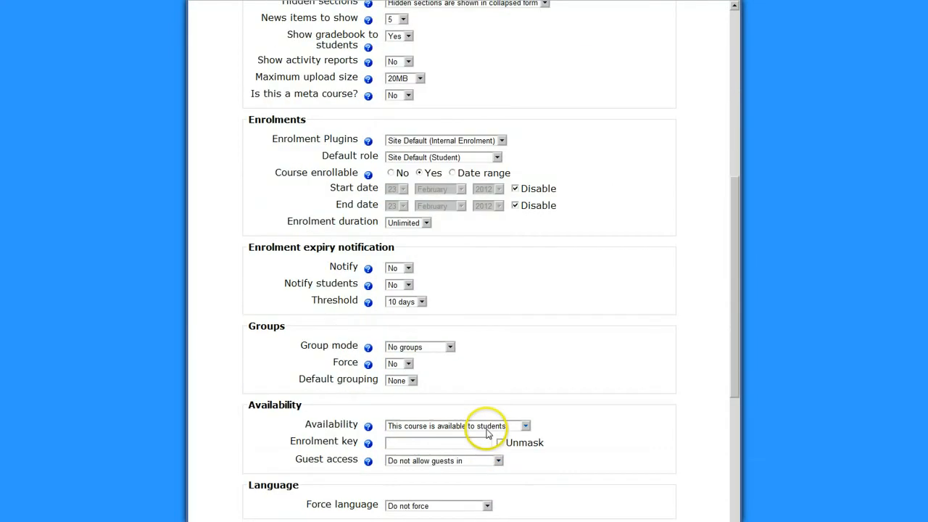
pyautogui.scroll(-3)
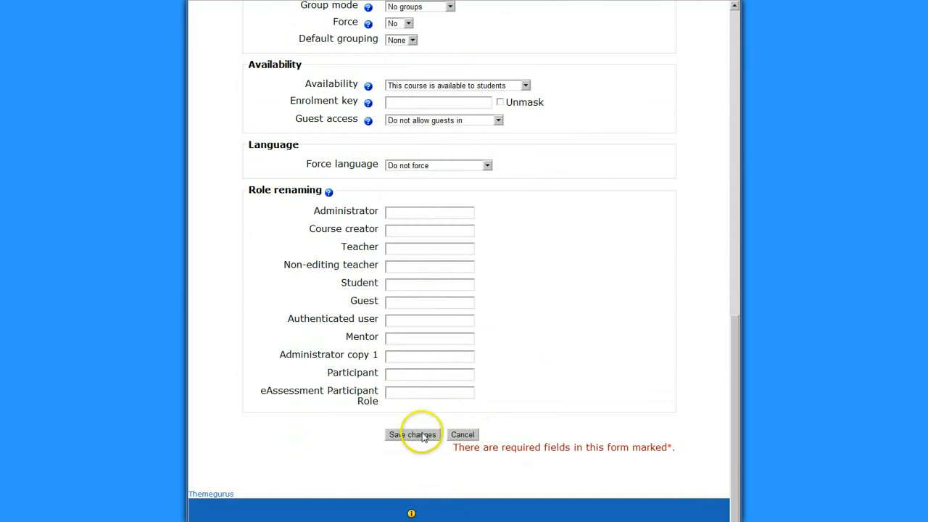
pyautogui.click(412, 435)
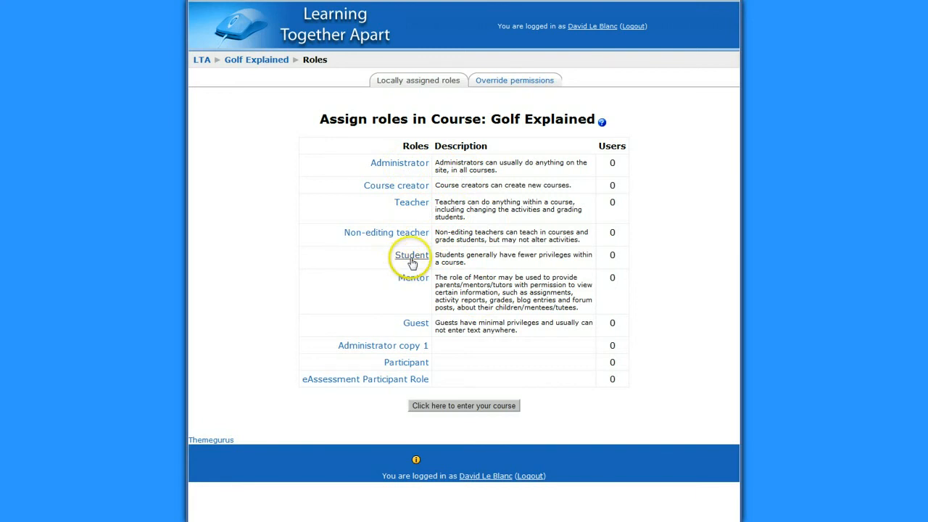
pyautogui.moveTo(412, 205)
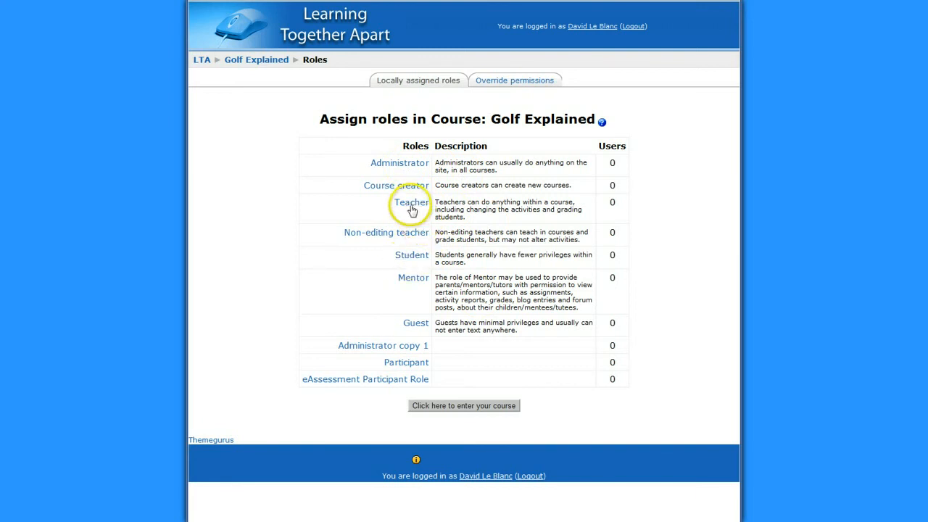
# - Search users for 'squi' and add the single match as Teacher, then return to the course
pyautogui.click(412, 203)
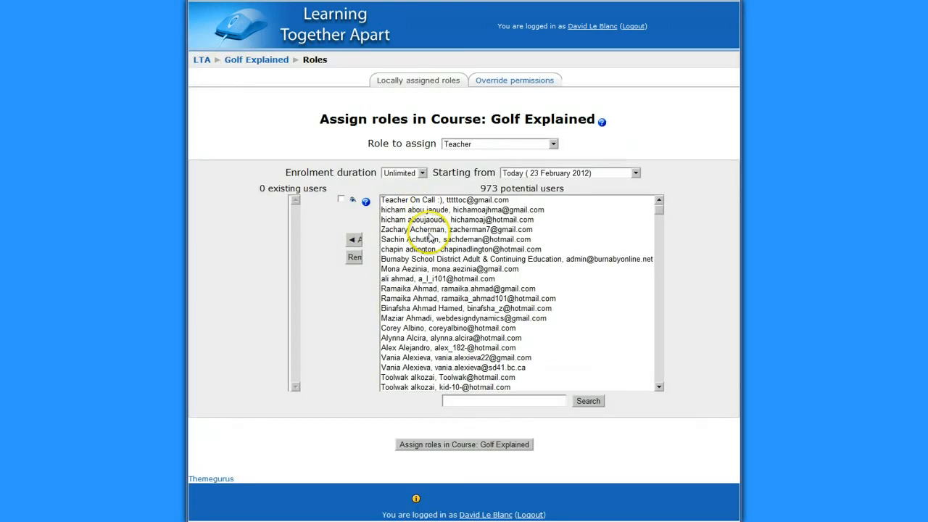
pyautogui.click(504, 401)
pyautogui.write('sqior')
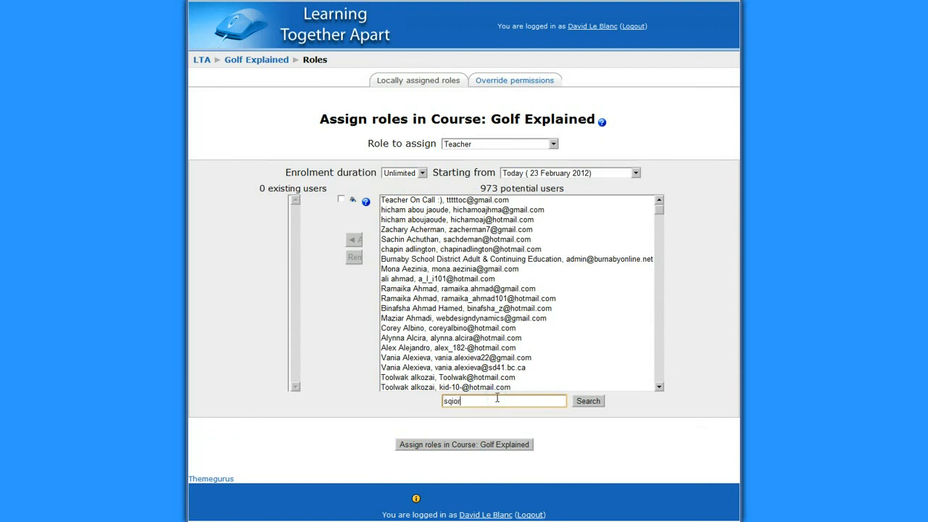
pyautogui.press('Backspace')
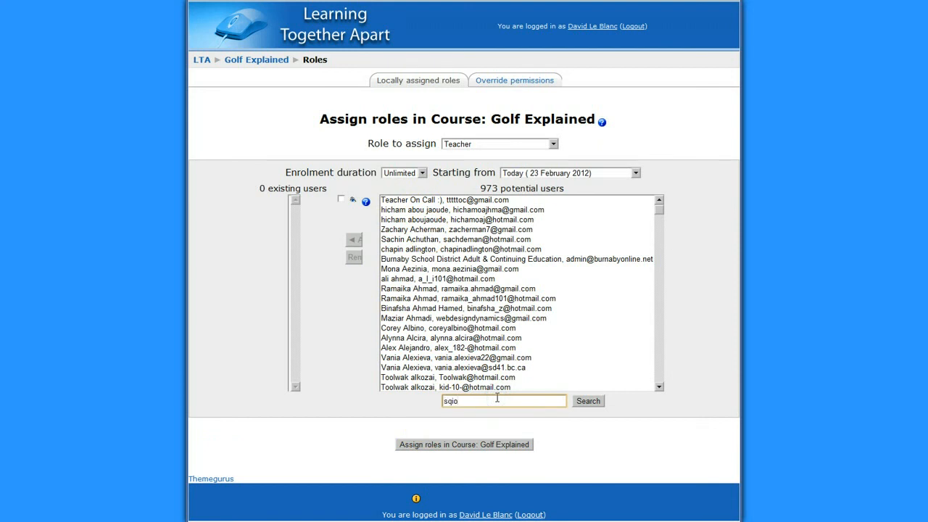
pyautogui.write('squirt')
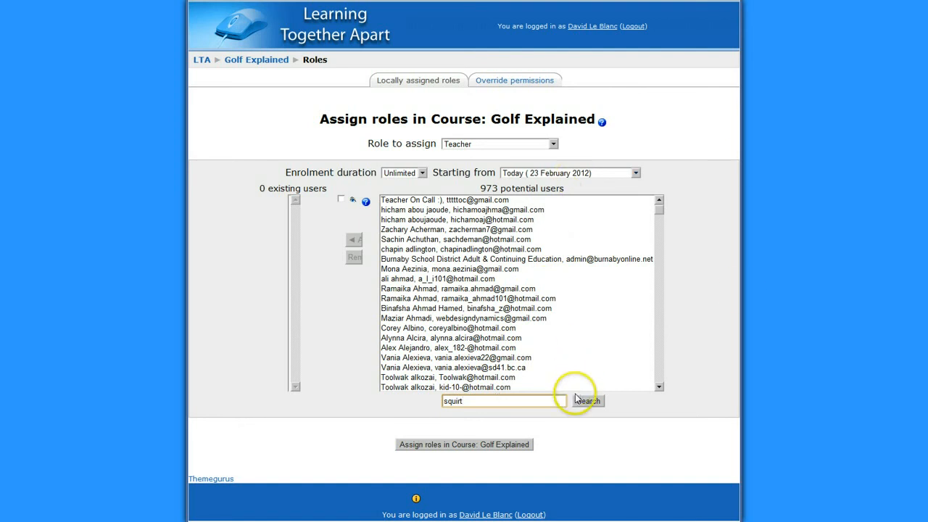
pyautogui.click(587, 400)
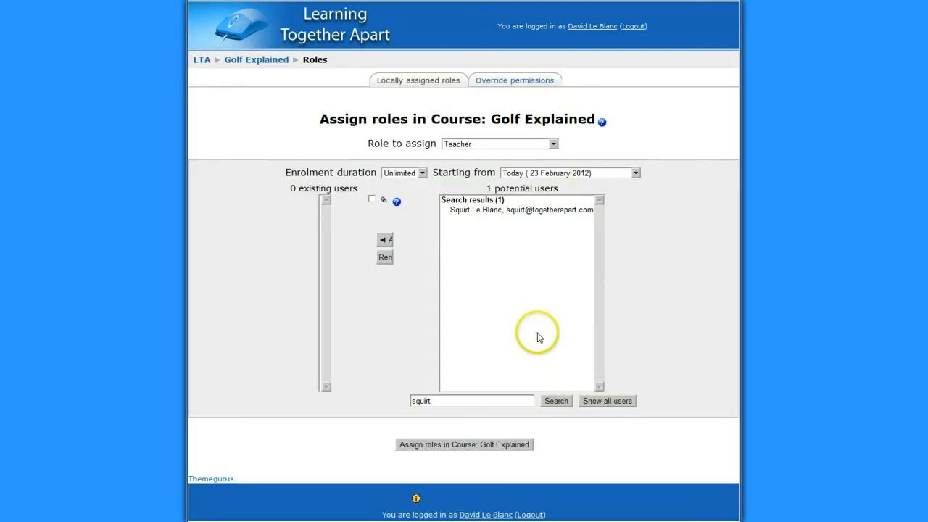
pyautogui.click(519, 209)
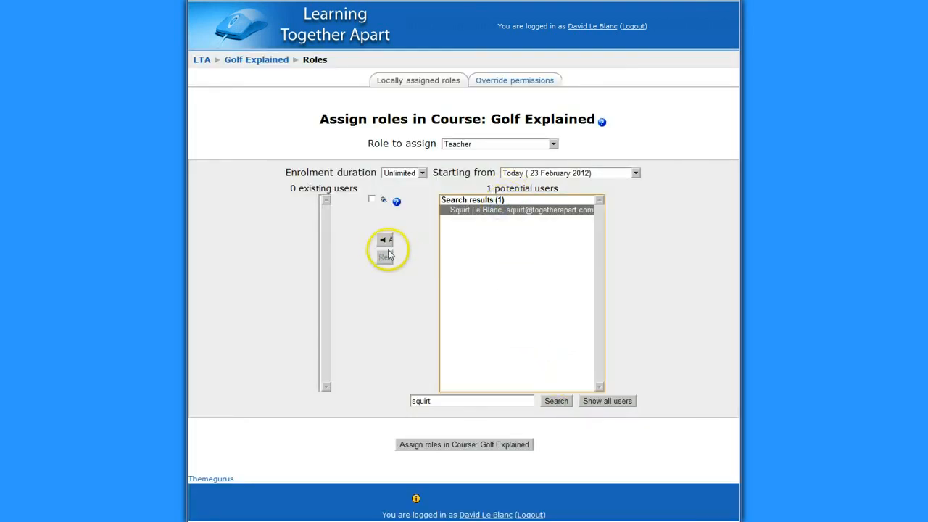
pyautogui.click(386, 241)
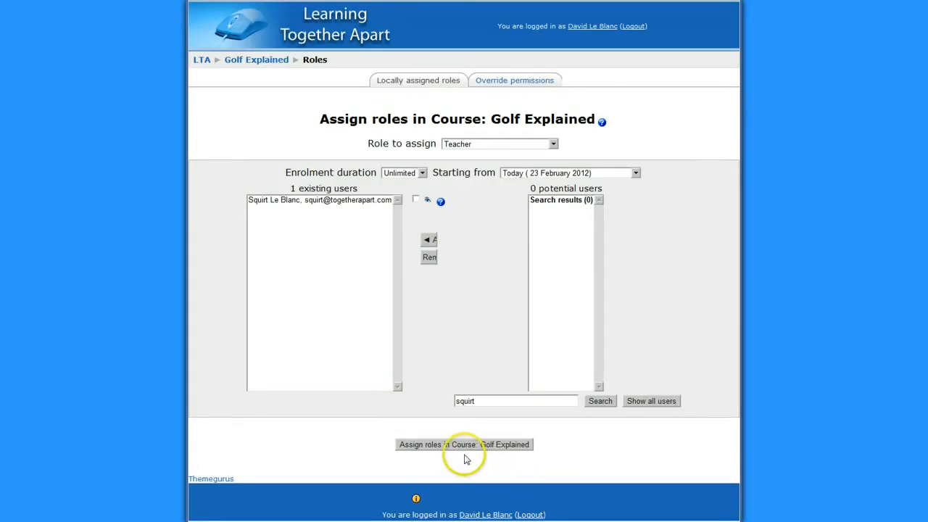
pyautogui.moveTo(255, 70)
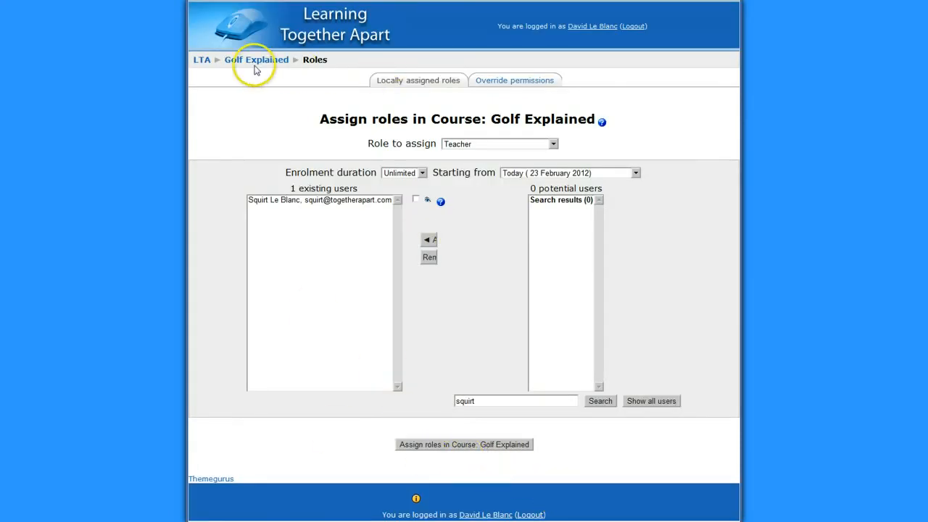
pyautogui.click(258, 59)
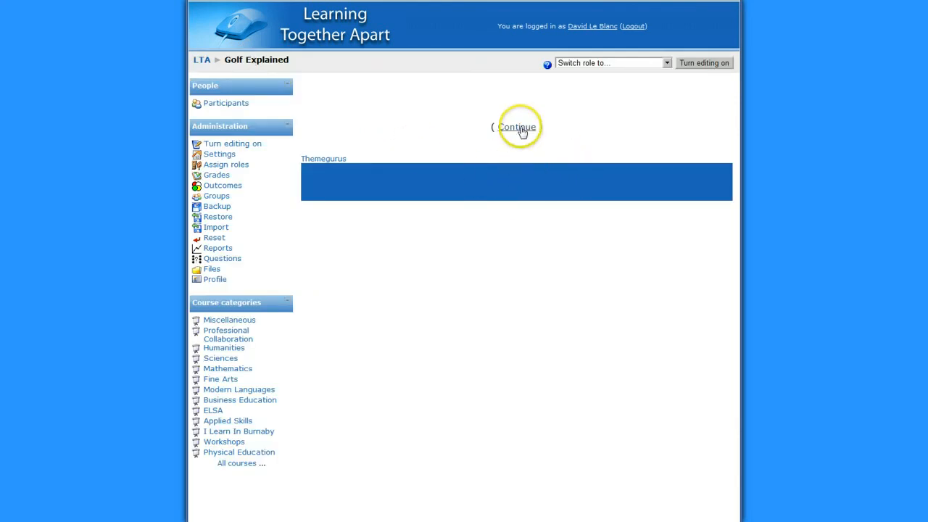
# - Continue to the Add SCORM/AICC form and enter Golf as name and summary
pyautogui.click(516, 128)
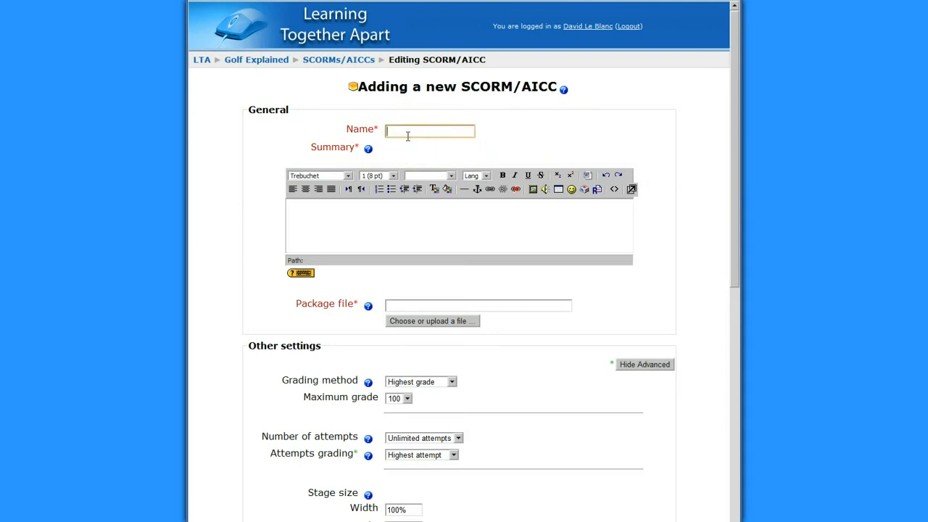
pyautogui.write('Golf')
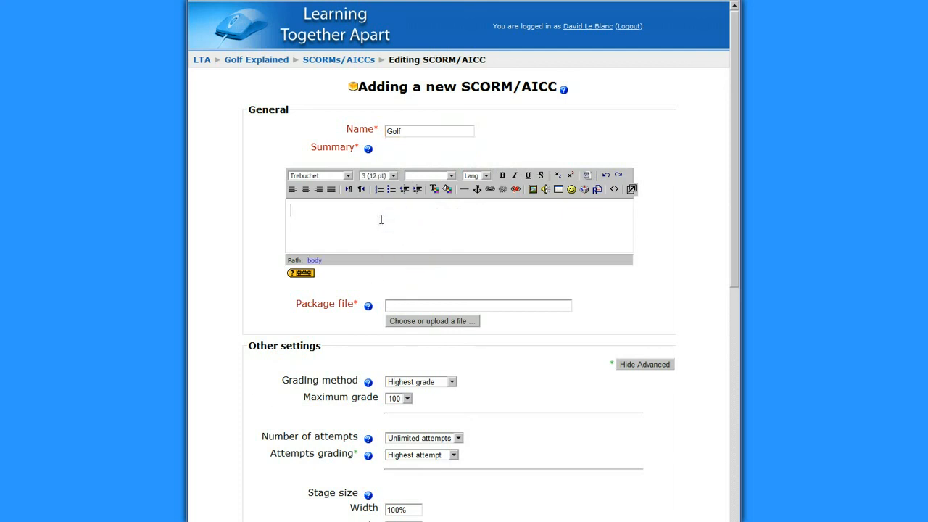
pyautogui.write('Golf')
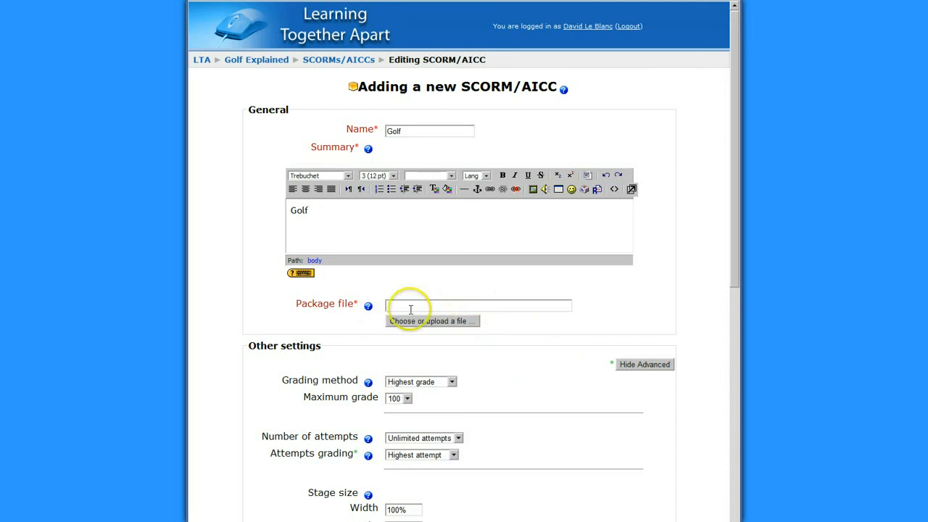
# - Upload RuntimeBasicCalls_SCORM12.zip from the computer into the course files
pyautogui.click(432, 322)
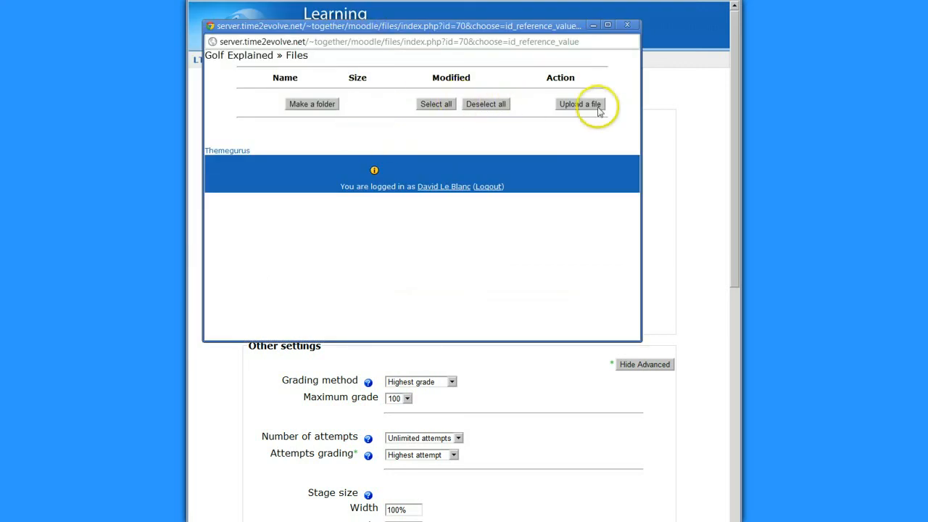
pyautogui.click(580, 104)
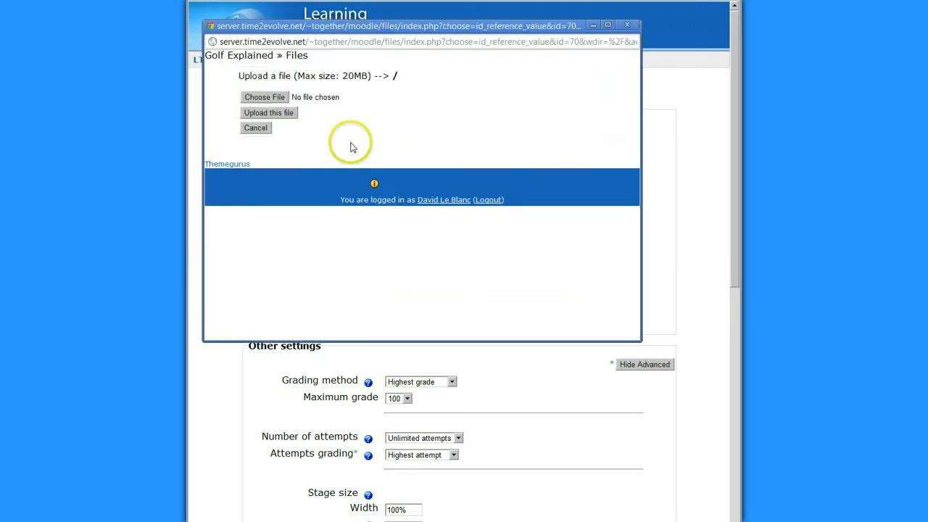
pyautogui.click(264, 96)
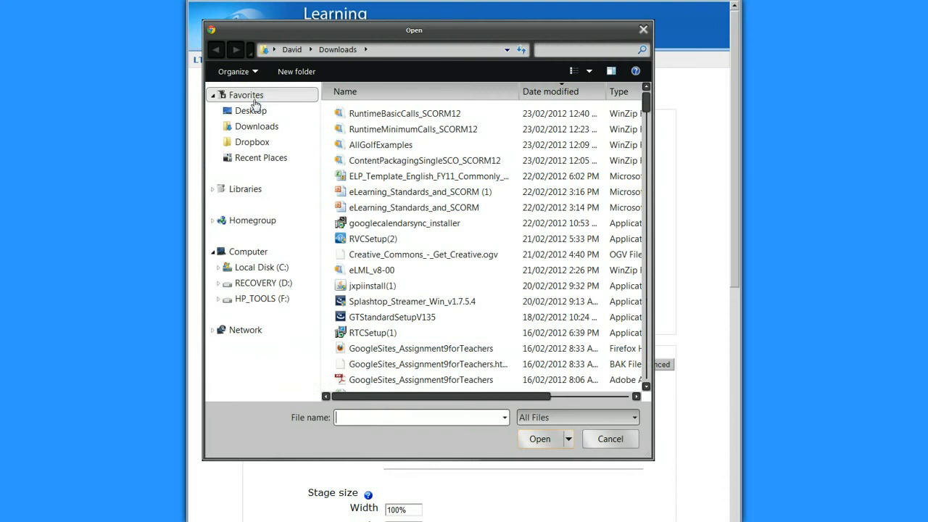
pyautogui.click(405, 113)
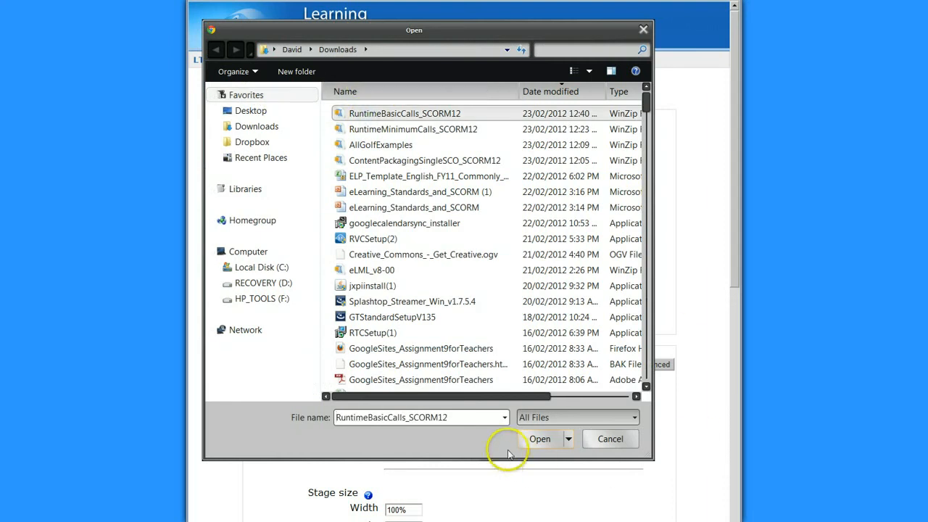
pyautogui.click(540, 438)
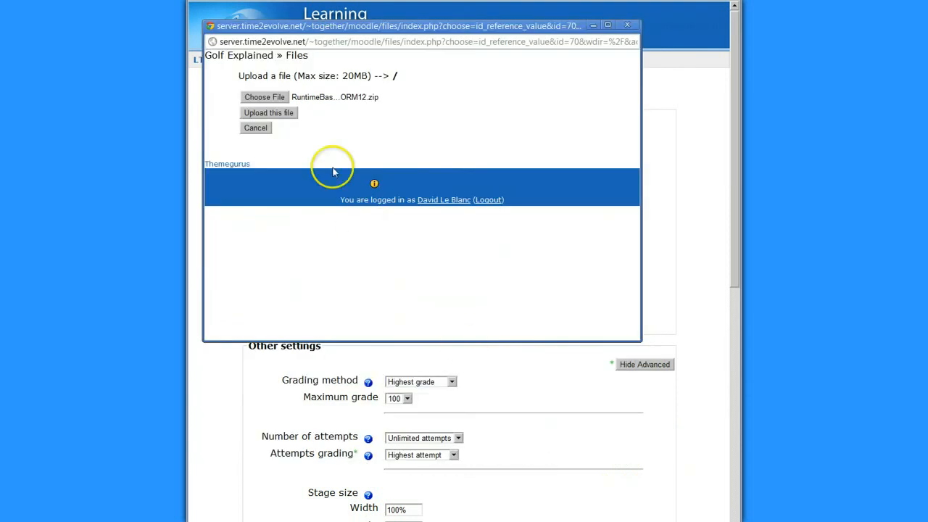
pyautogui.click(268, 113)
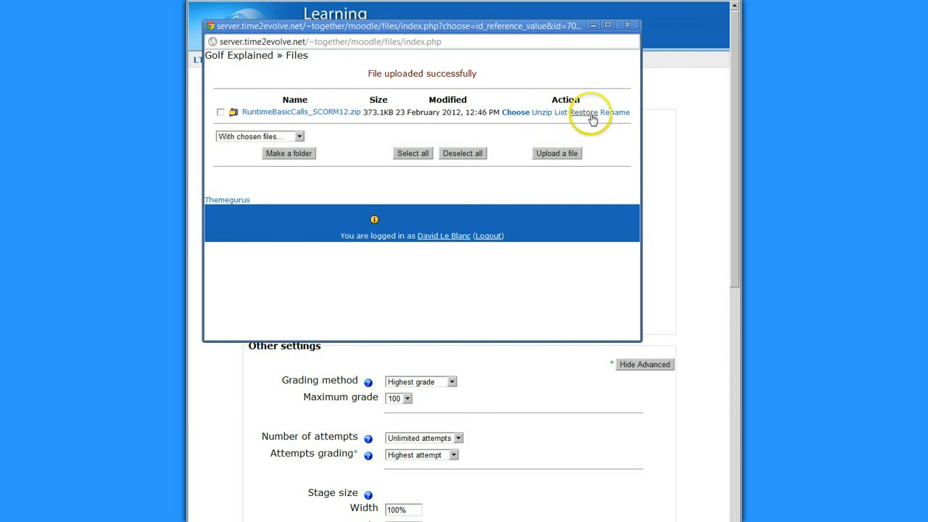
pyautogui.moveTo(517, 125)
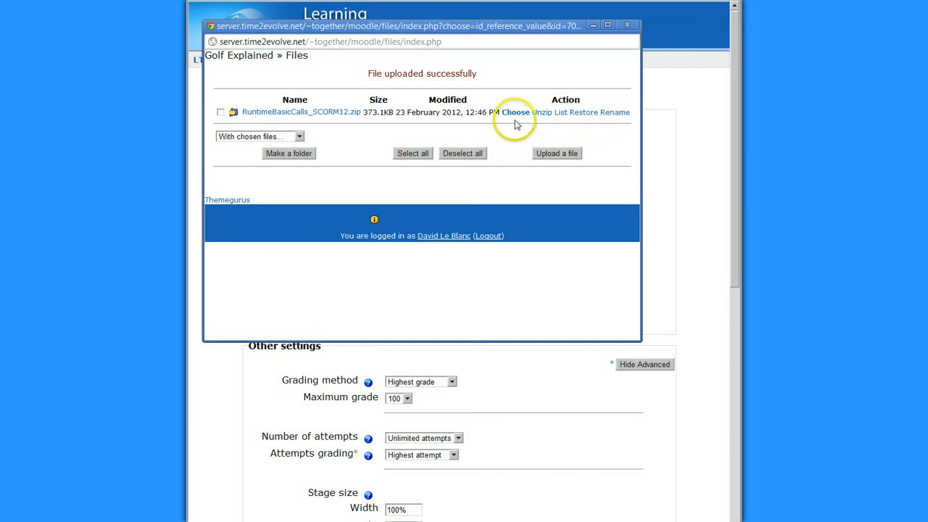
pyautogui.moveTo(517, 120)
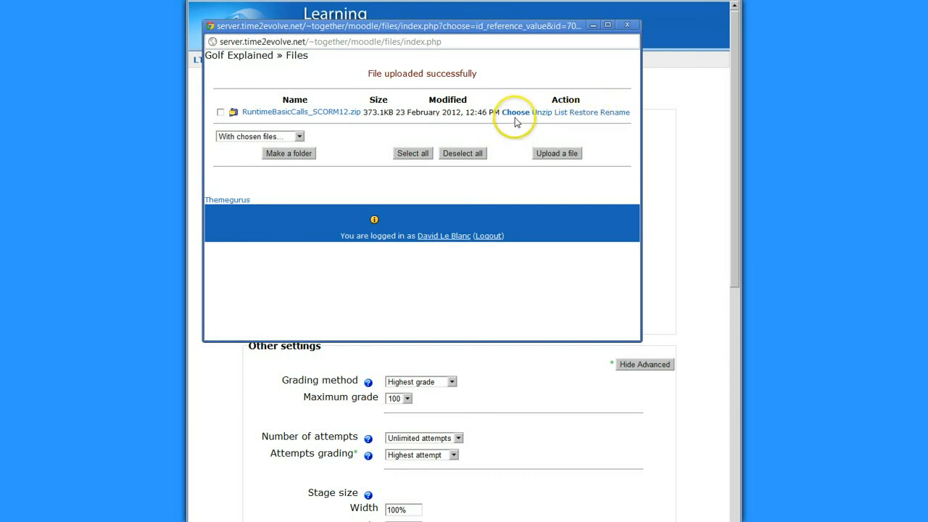
# - Choose the uploaded zip as the activity's package file
pyautogui.click(515, 112)
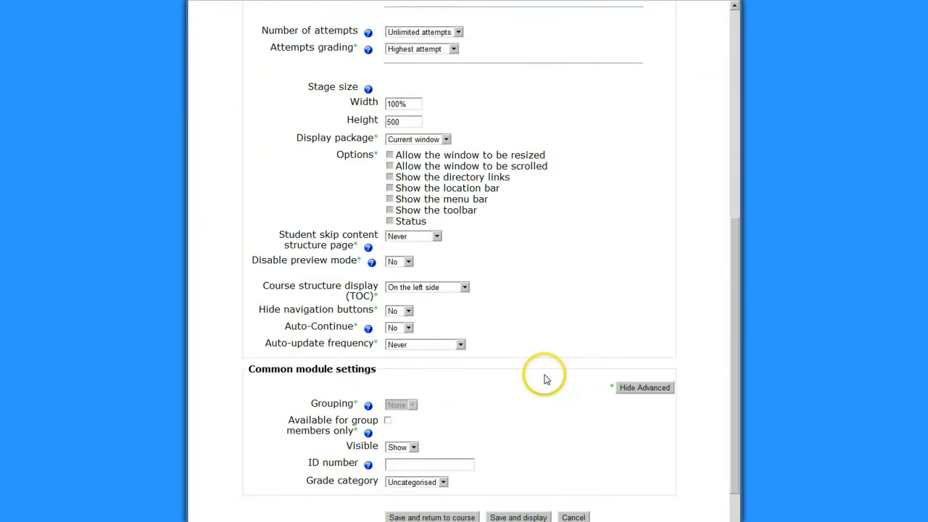
# - Save and display the Golf activity, then select Preview launch mode
pyautogui.click(517, 435)
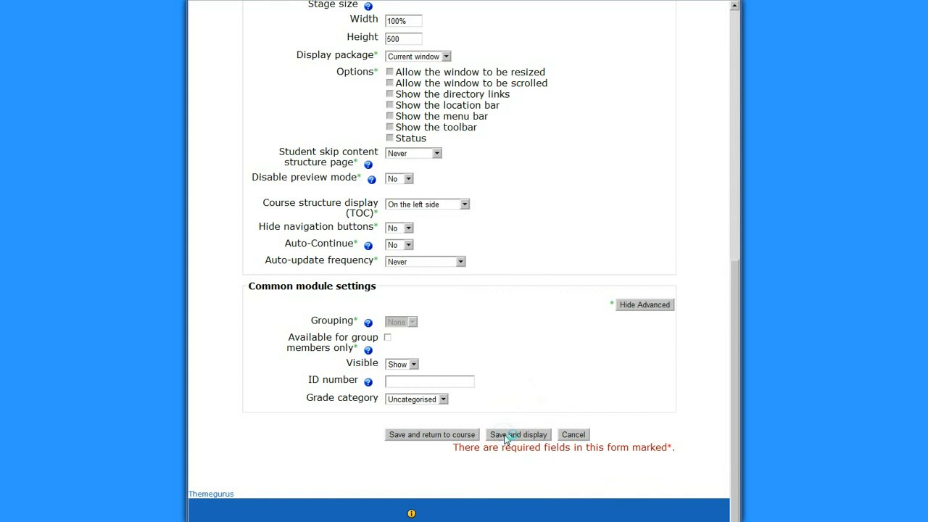
pyautogui.click(518, 435)
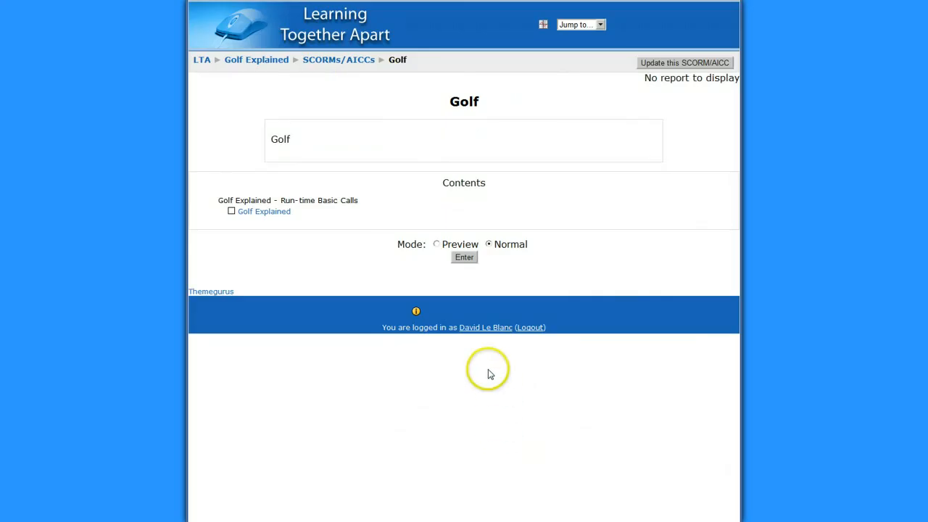
pyautogui.moveTo(453, 276)
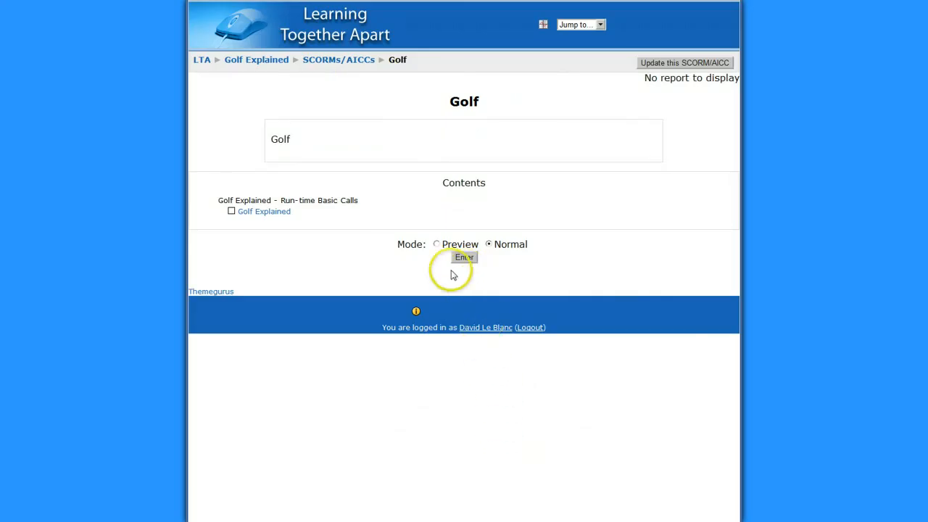
pyautogui.click(436, 244)
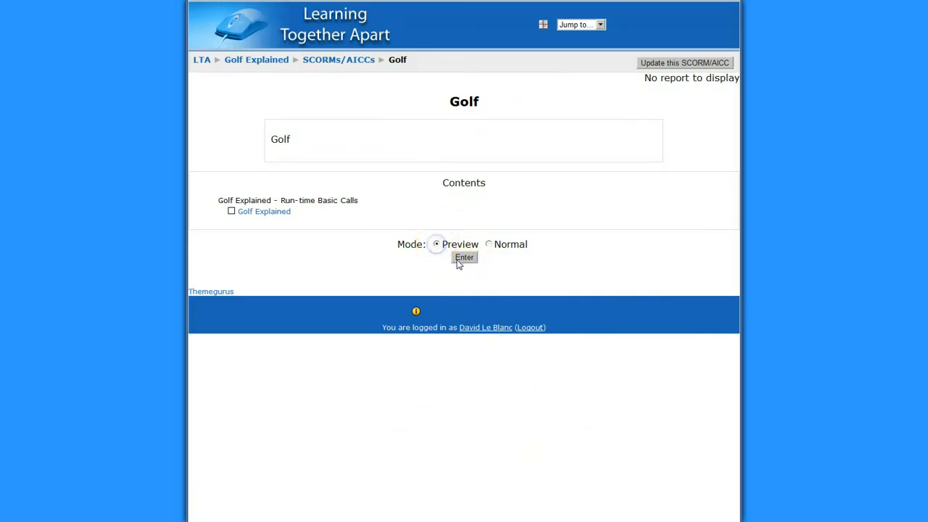
# - Enter the package preview and advance through Par and the next page to Scoring
pyautogui.click(464, 258)
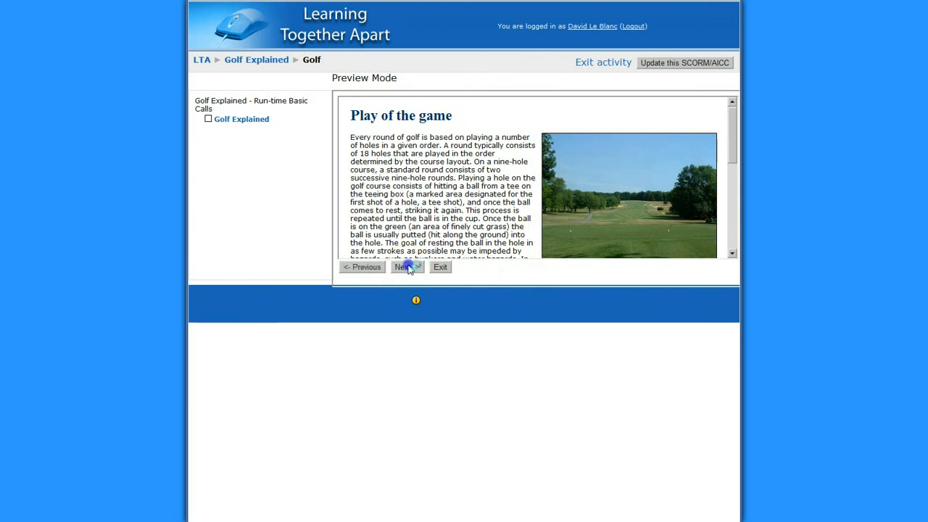
pyautogui.click(406, 267)
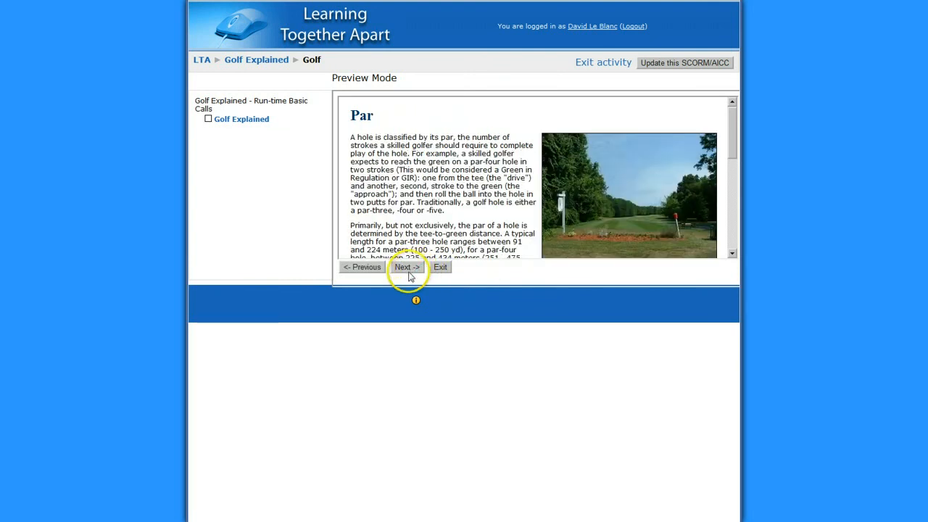
pyautogui.click(406, 267)
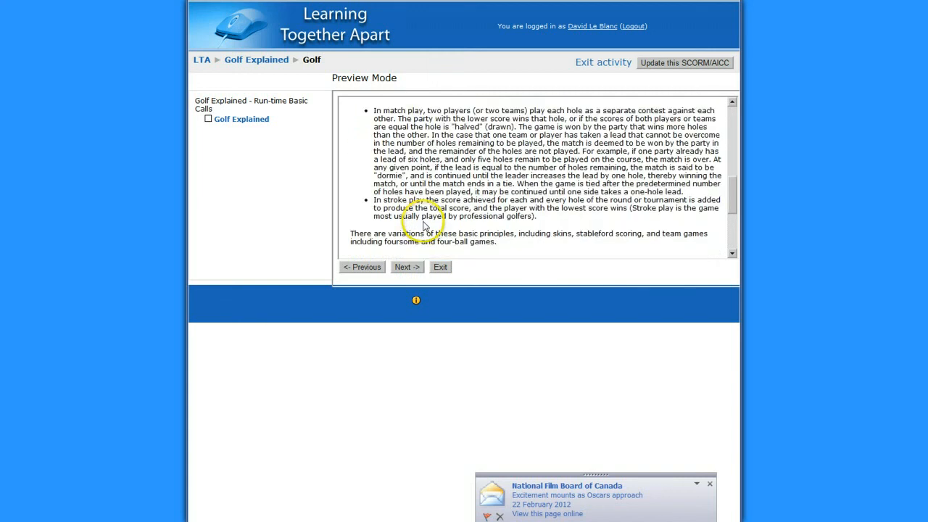
pyautogui.click(406, 267)
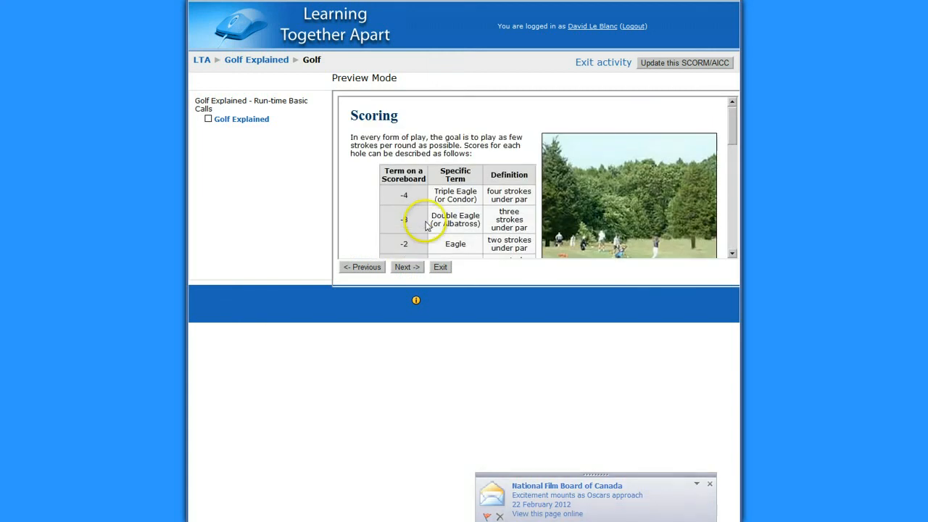